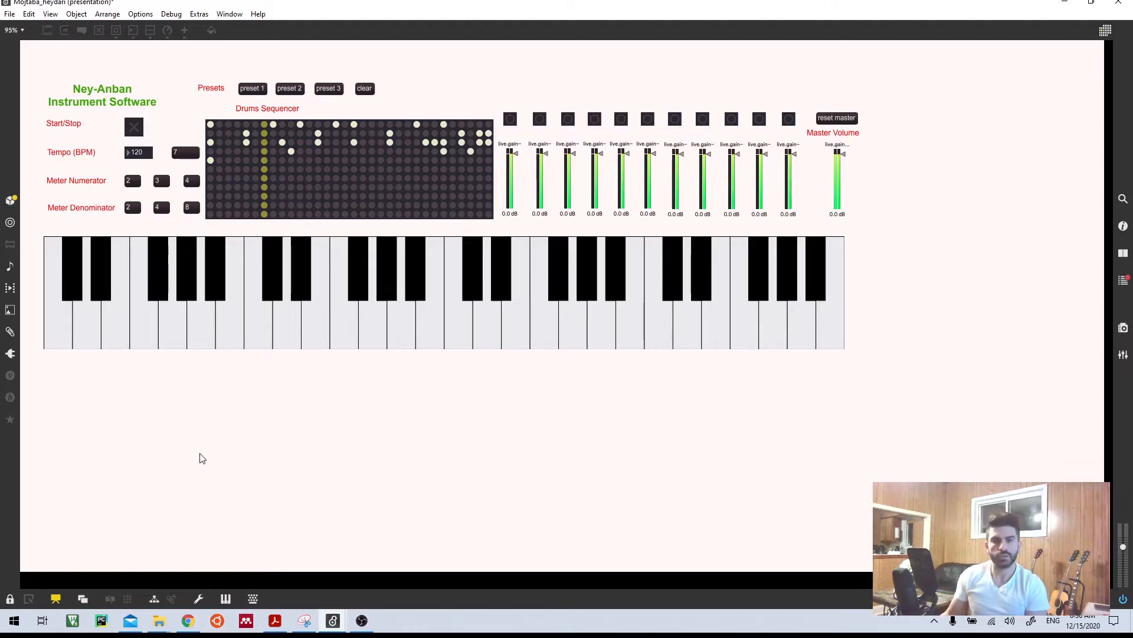
mouse_move(11, 598)
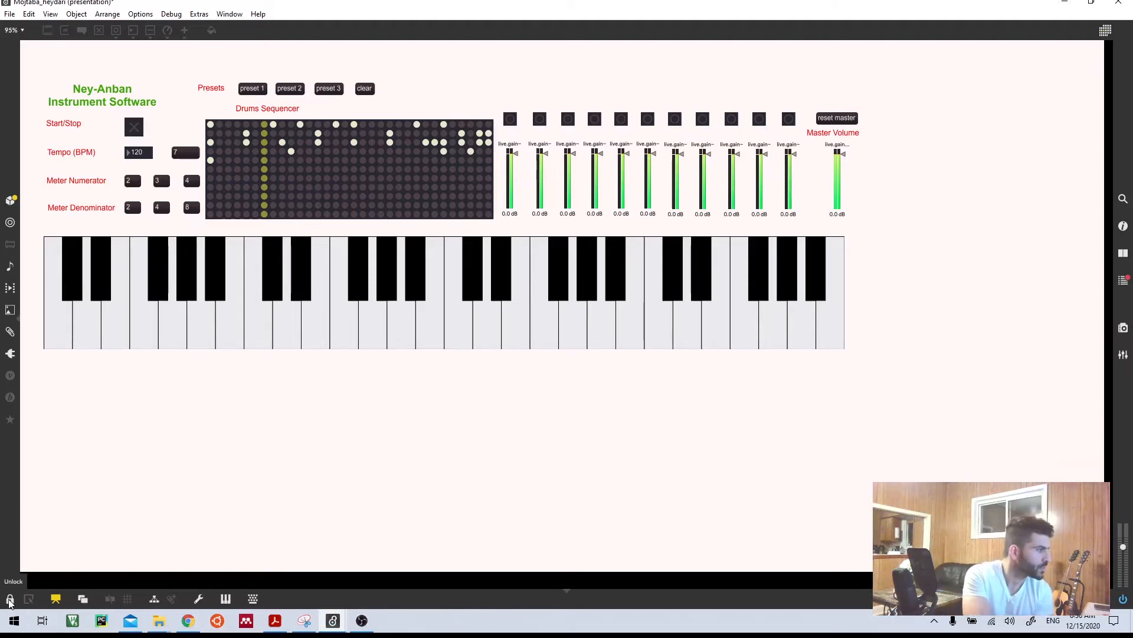
Leave the presentation layout and reveal the keyboard routing into per-note sample players, gain faders and gate.
click(13, 581)
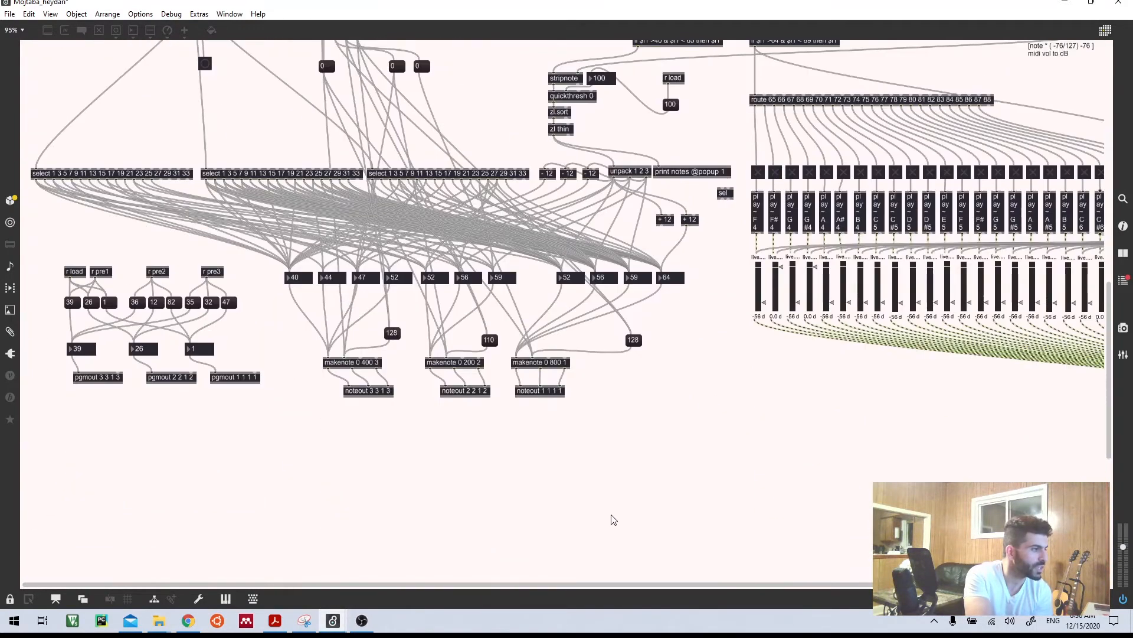
scroll(right, 3)
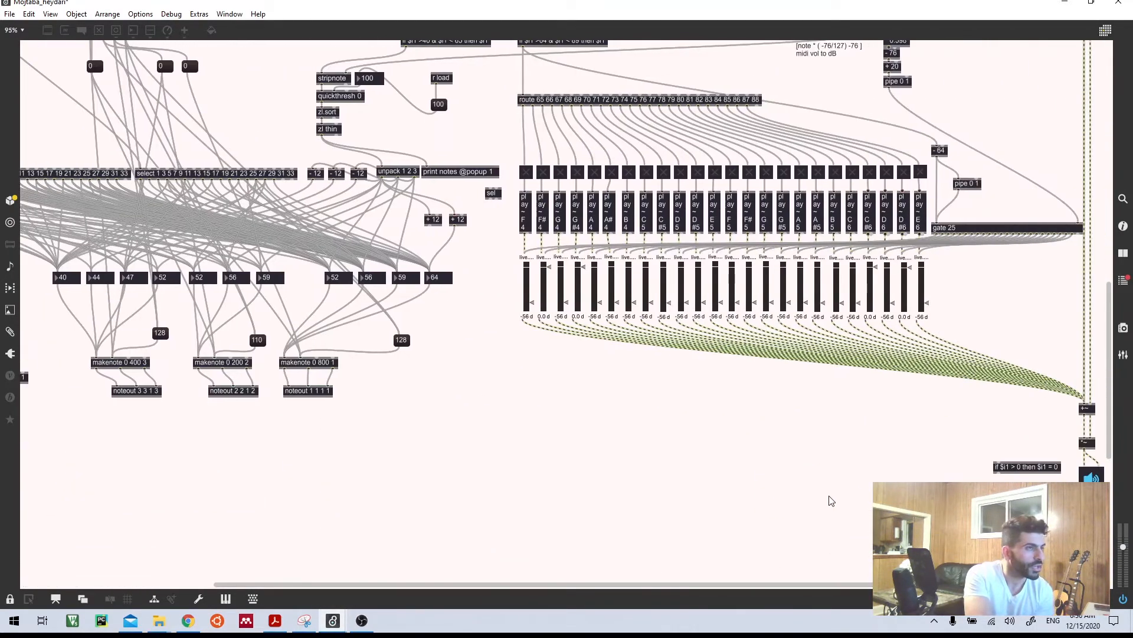
scroll(up, 3)
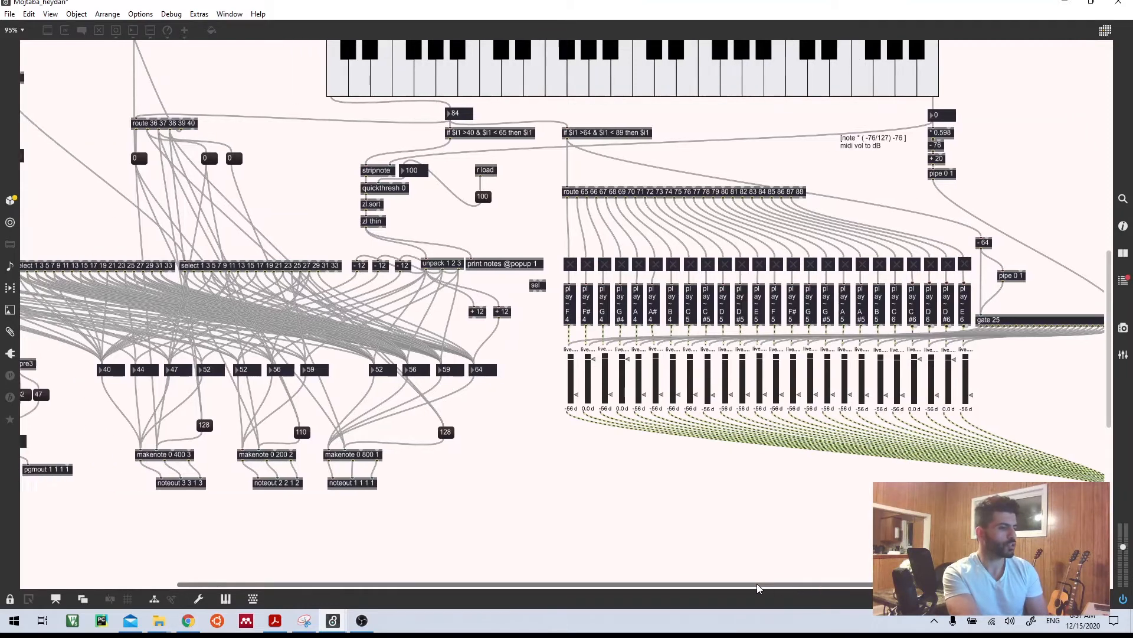
Scroll left to the arpeggiator's select, makenote and noteout objects.
scroll(left, 3)
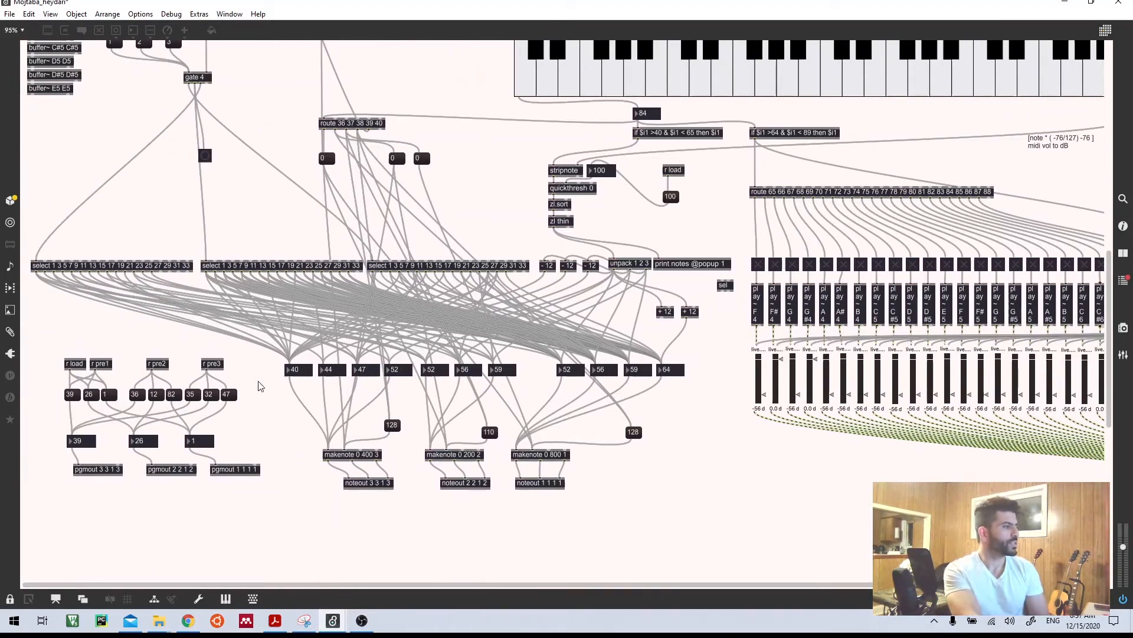
mouse_move(460, 392)
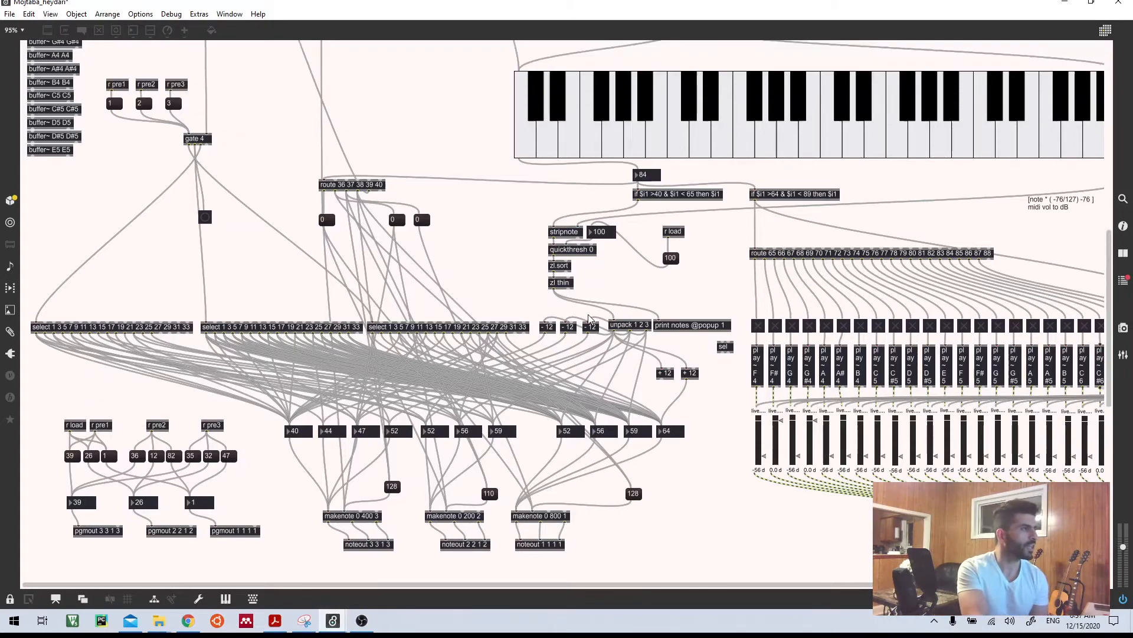
Scroll up to the kslider with its notein, ctlin and touchscreen mode umenu.
scroll(up, 3)
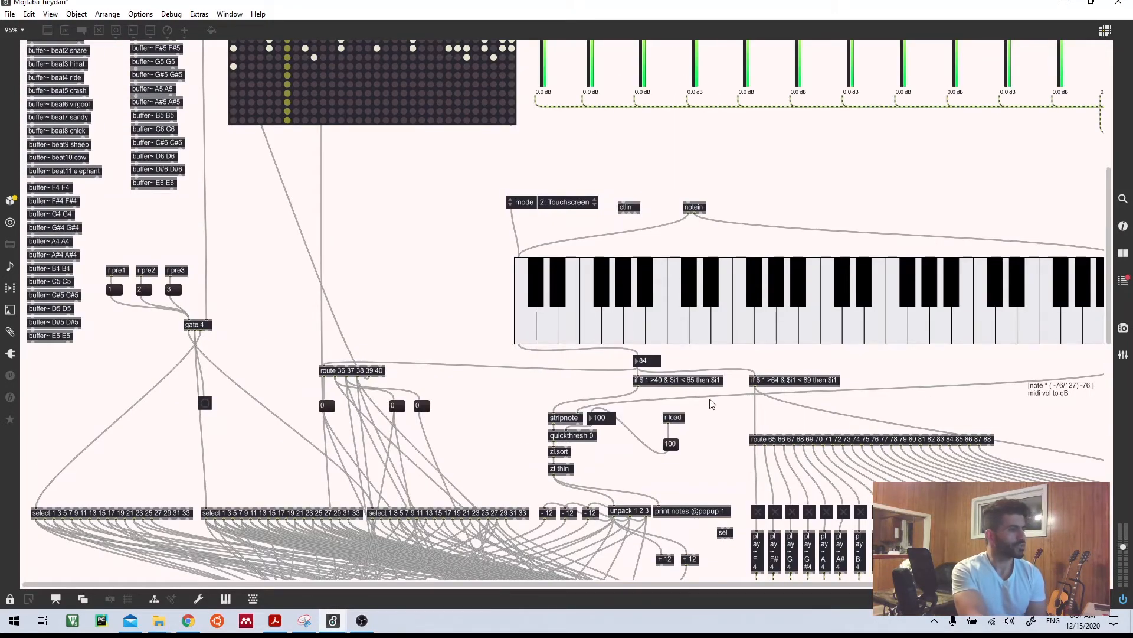
mouse_move(796, 354)
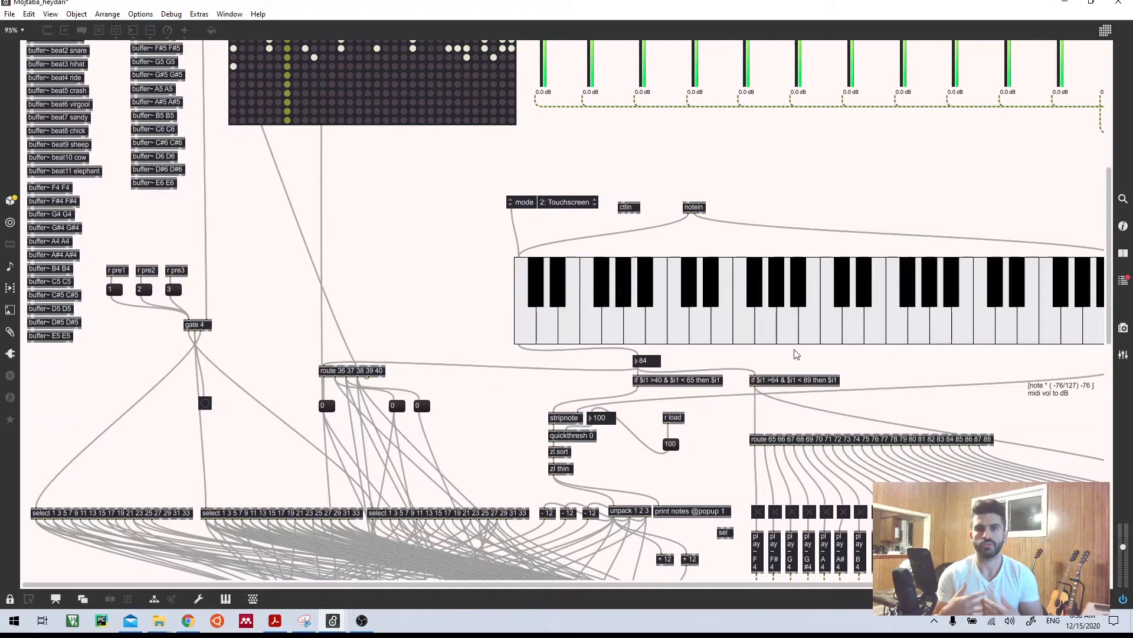
Switch the Start/Stop toggle on so the drum sequencer's playhead runs across the grid.
scroll(up, 3)
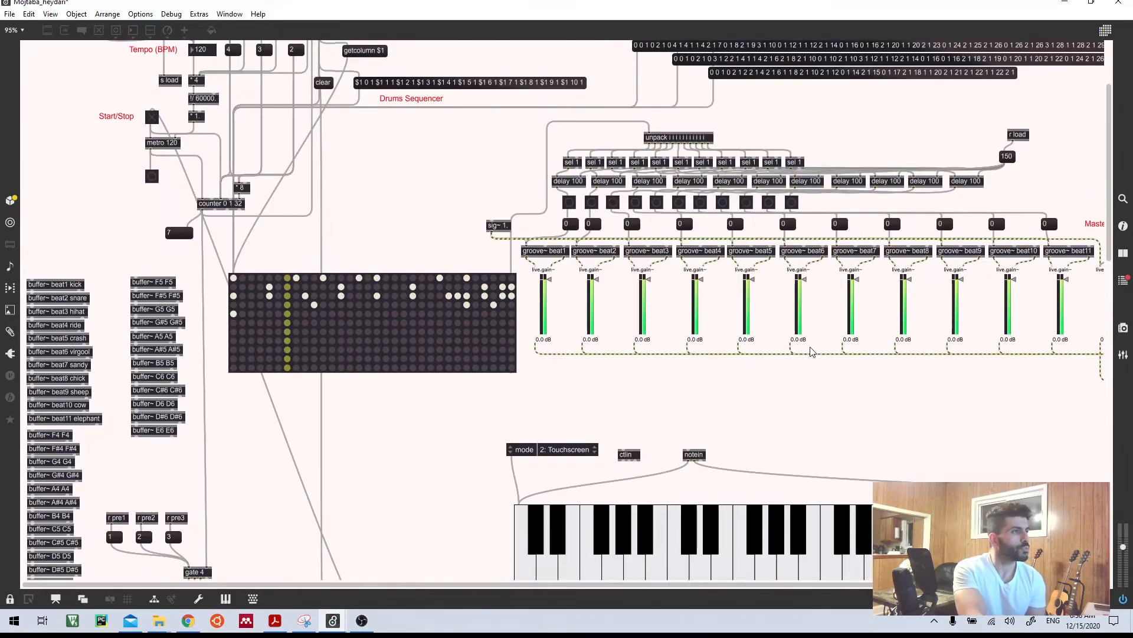
scroll(up, 3)
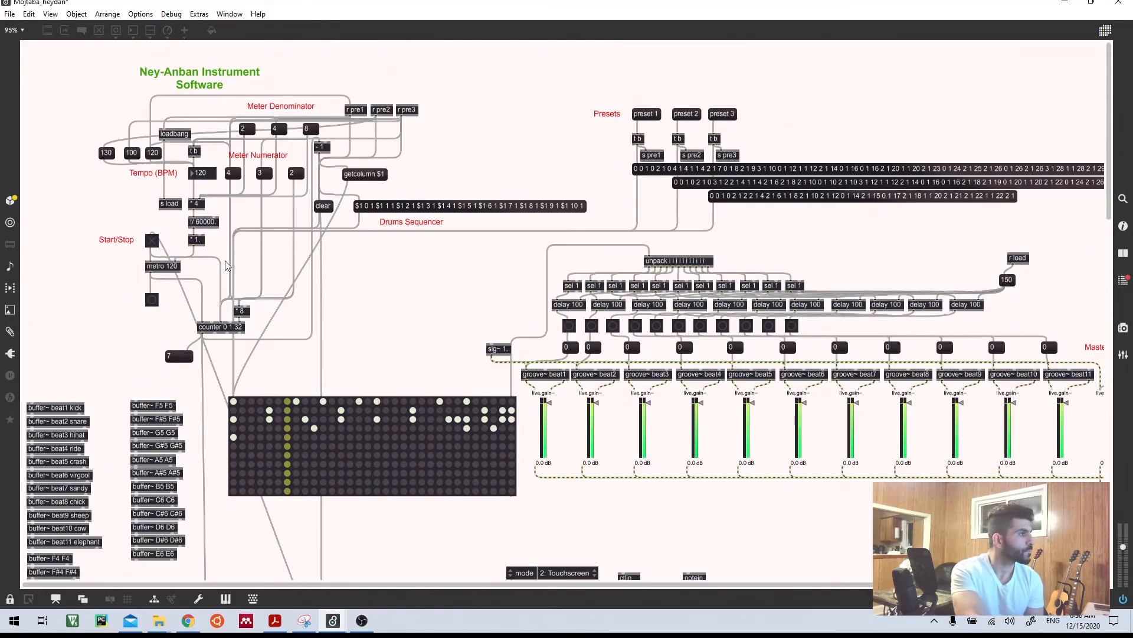
click(151, 240)
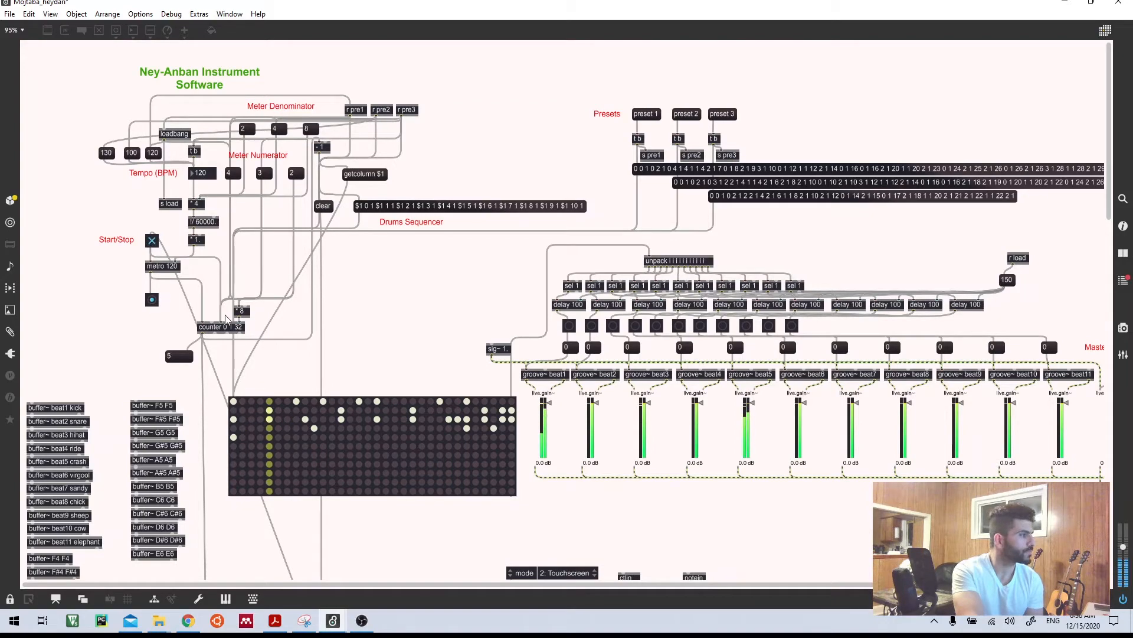
scroll(down, 3)
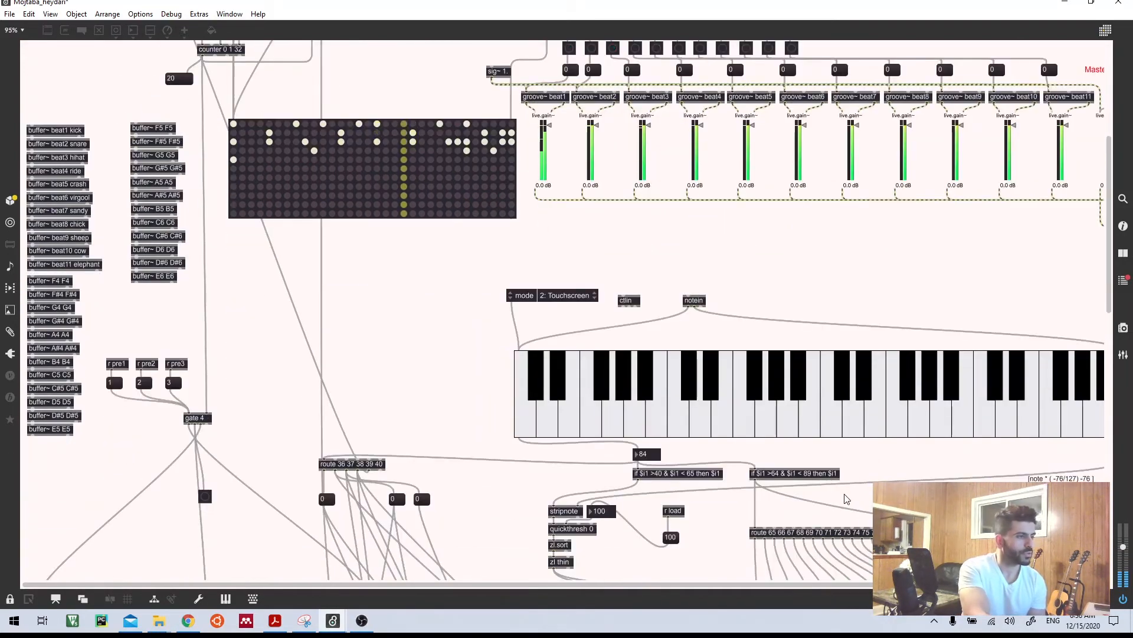